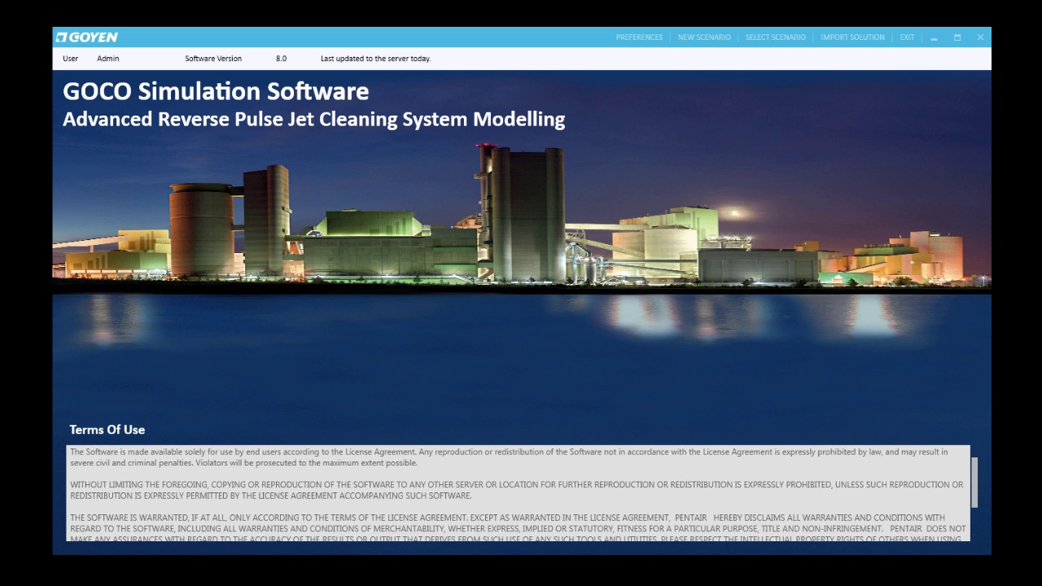
pyautogui.moveTo(720, 100)
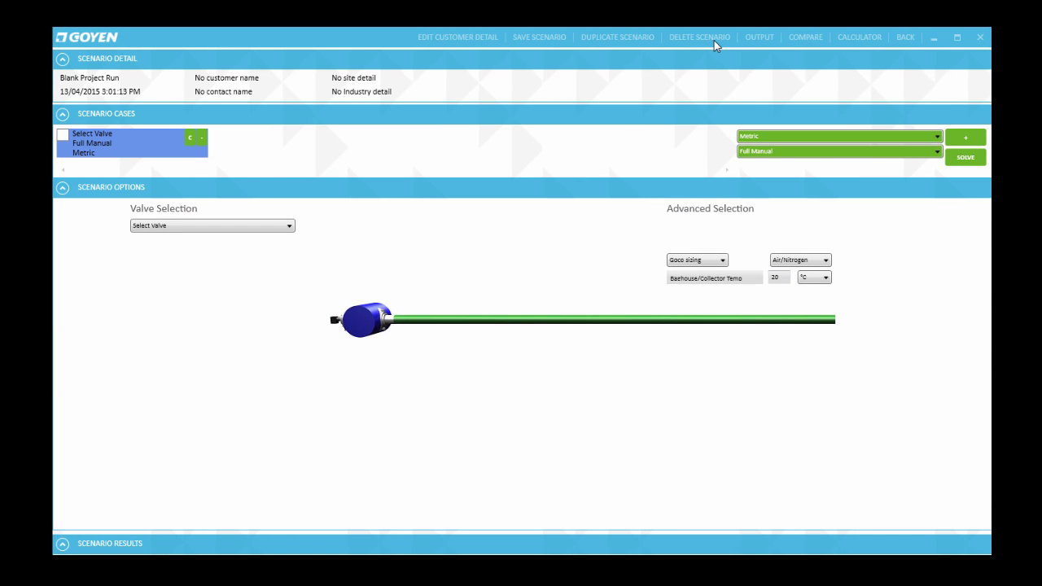
pyautogui.moveTo(410, 213)
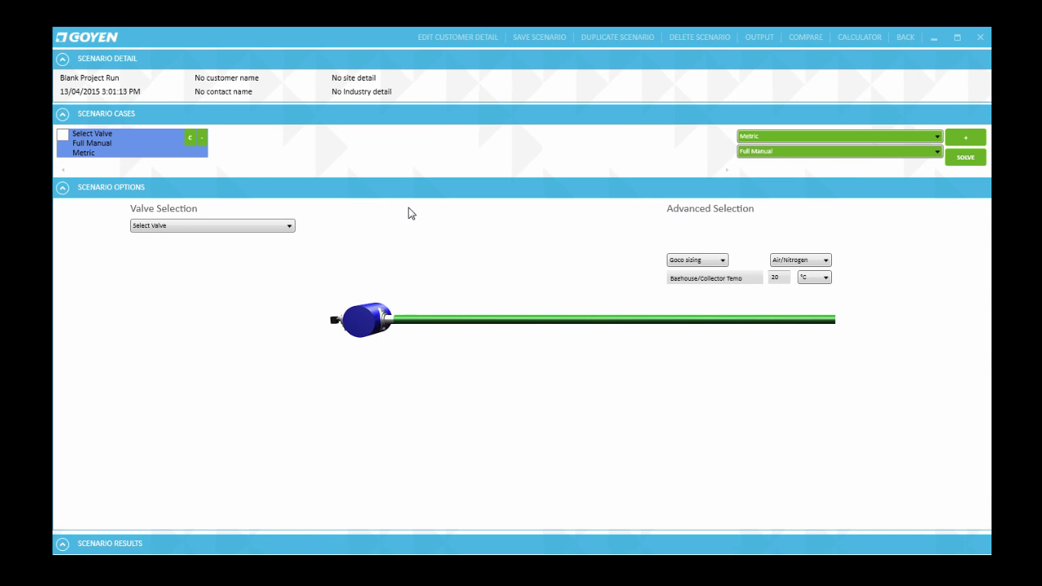
pyautogui.moveTo(298, 224)
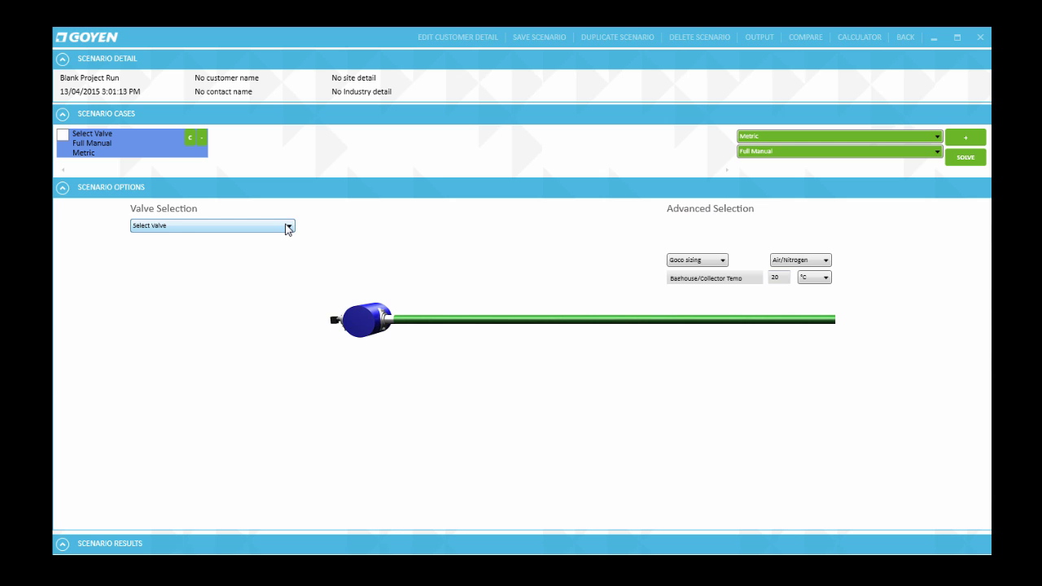
# - Select valve RCAC20FS4 from the Valve Selection list
pyautogui.click(288, 227)
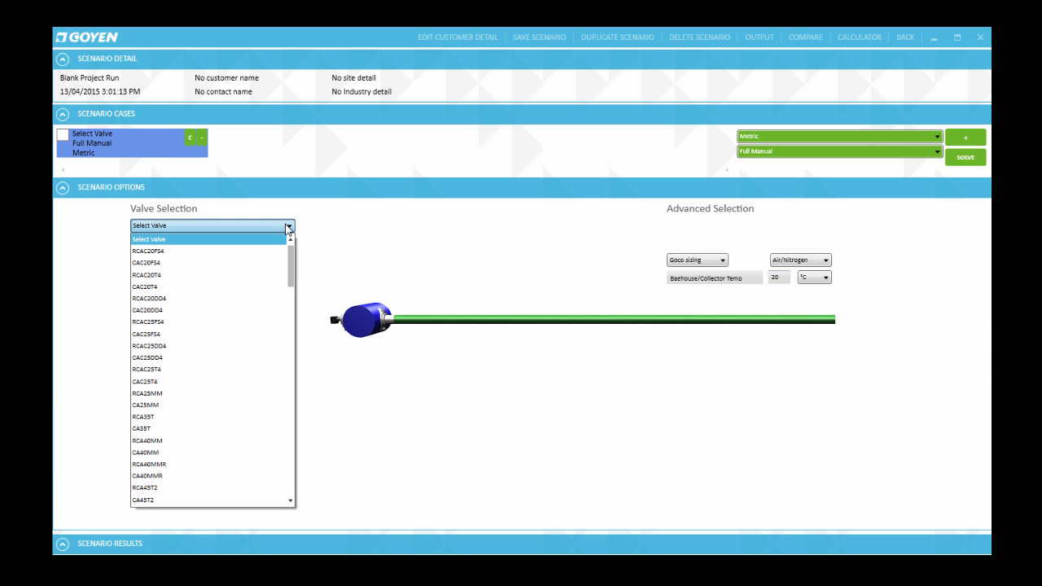
pyautogui.moveTo(257, 251)
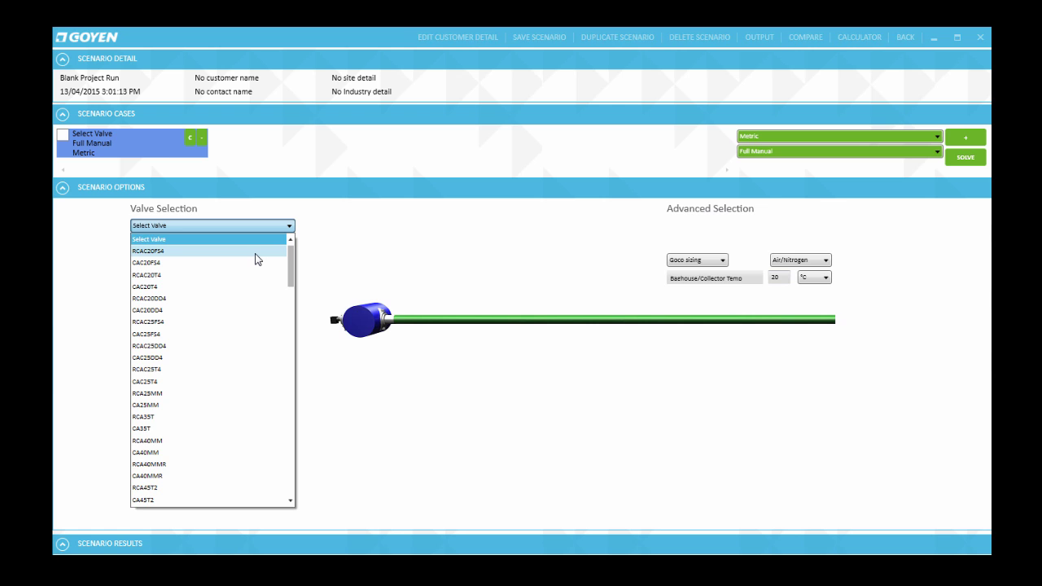
pyautogui.click(149, 251)
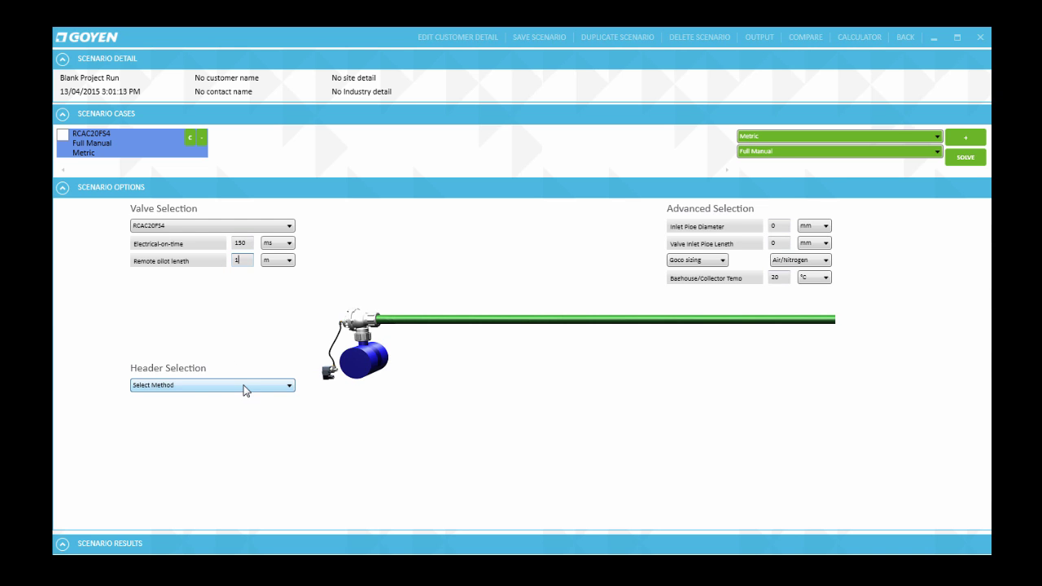
# - Set the header sizing method to 'Solve for Header Volume' at 600 kPa
pyautogui.click(211, 386)
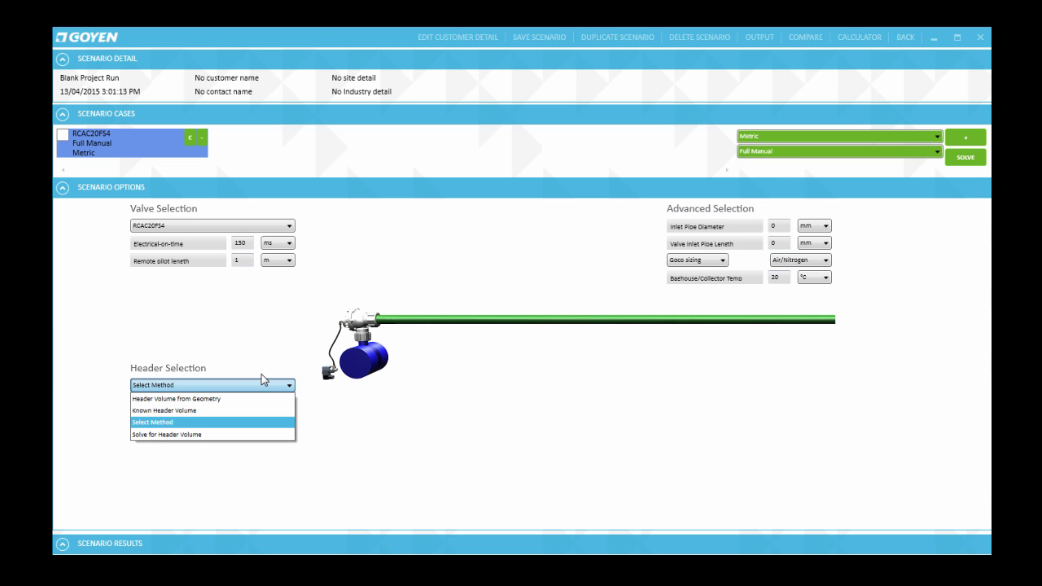
pyautogui.moveTo(234, 434)
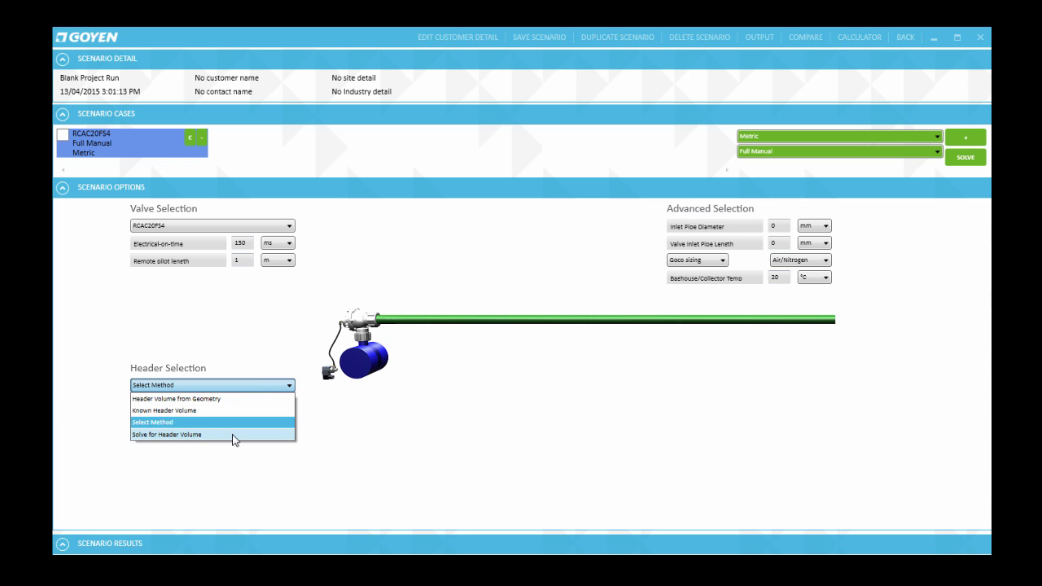
pyautogui.click(167, 434)
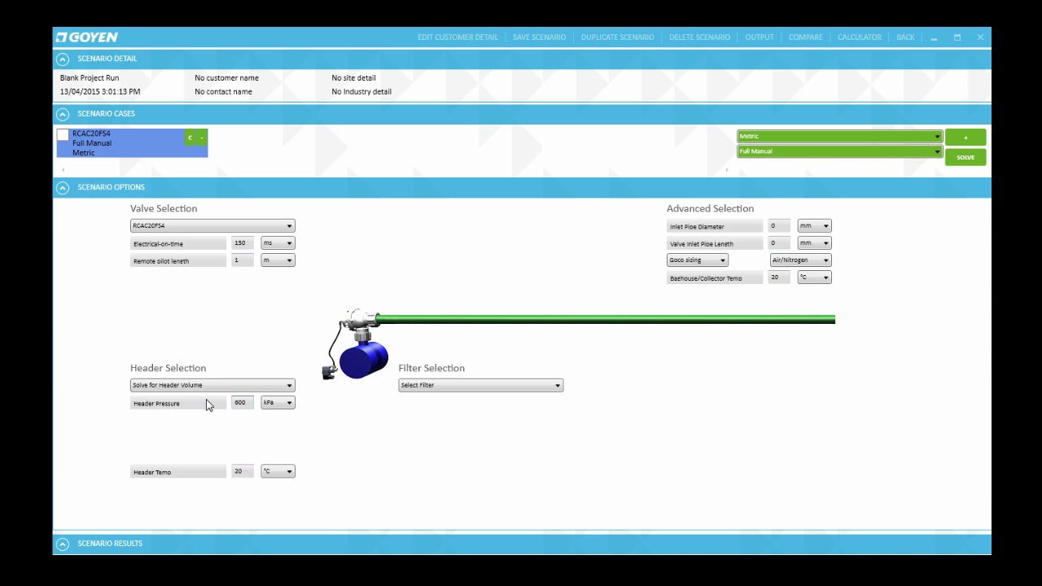
pyautogui.moveTo(607, 369)
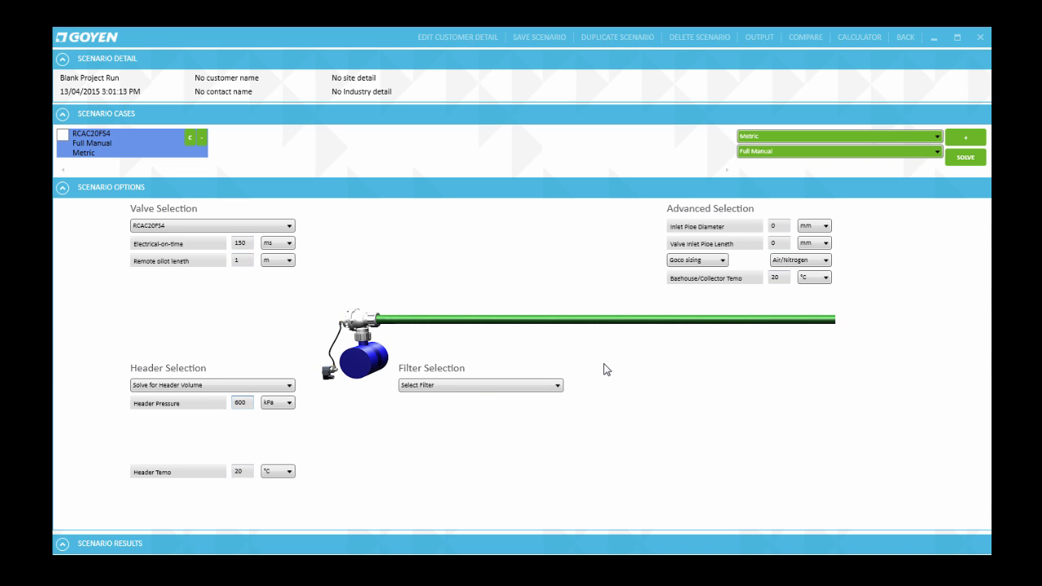
pyautogui.moveTo(481, 358)
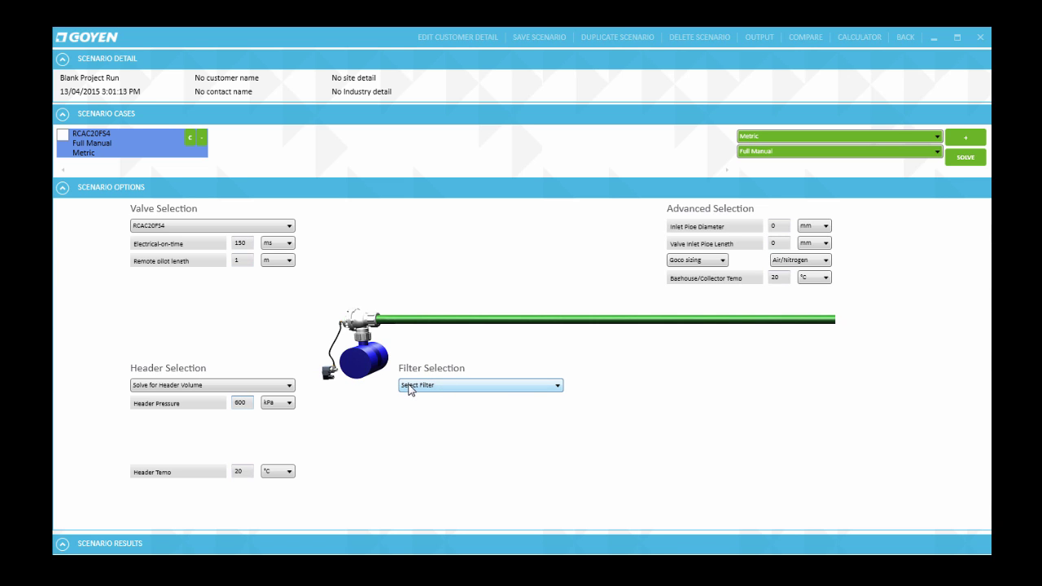
# - Choose a Bag filter with 150 mm diameter and enter a 6 m bag length
pyautogui.click(480, 385)
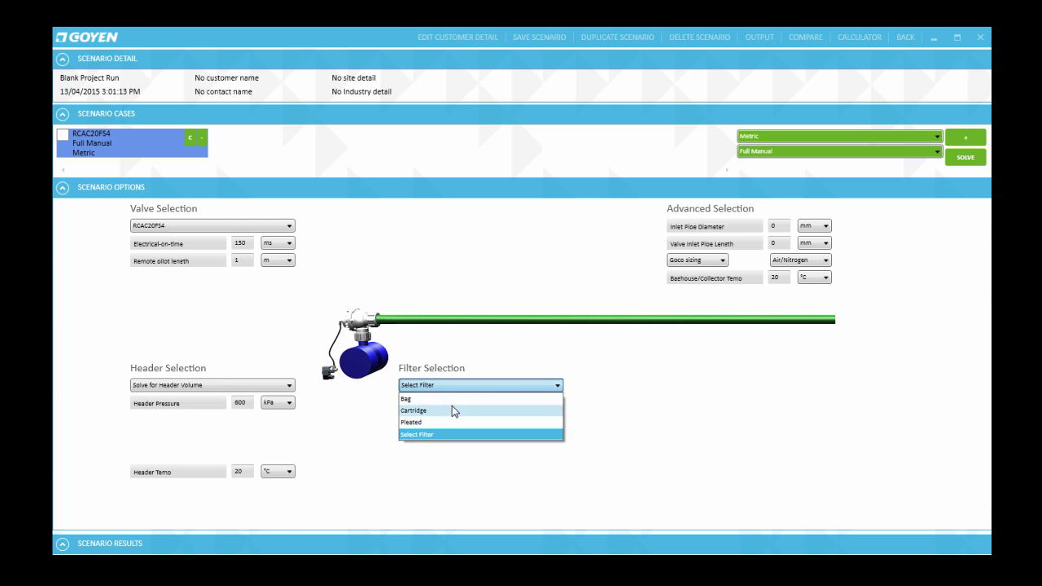
pyautogui.click(405, 398)
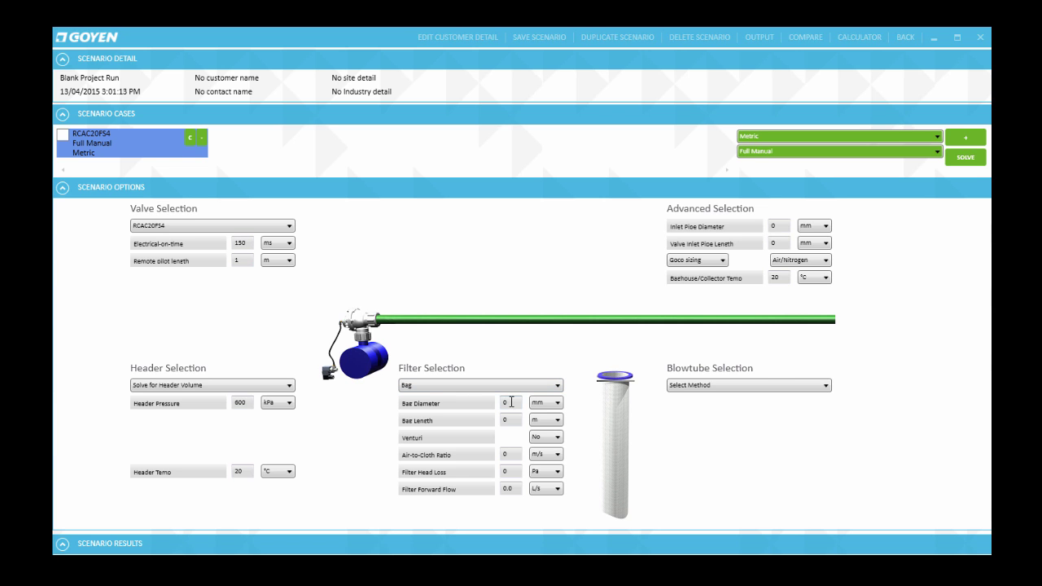
pyautogui.moveTo(503, 514)
pyautogui.write('150')
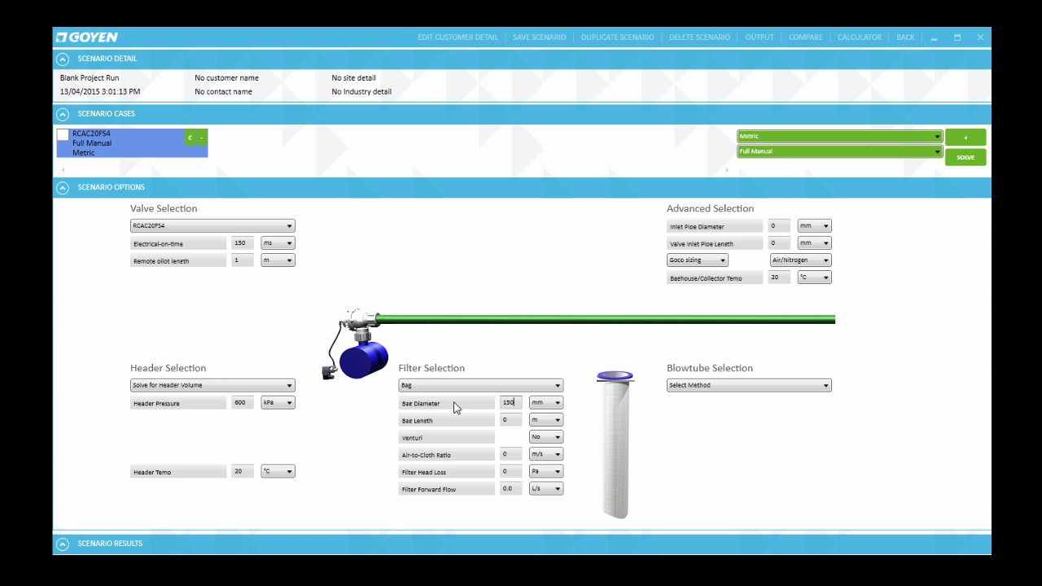
pyautogui.click(509, 420)
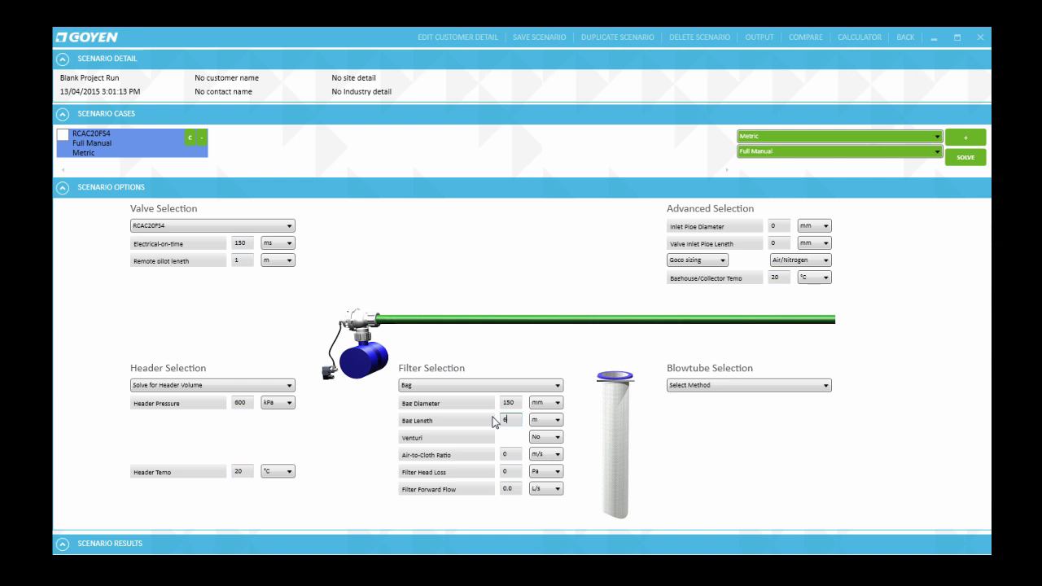
pyautogui.write('6')
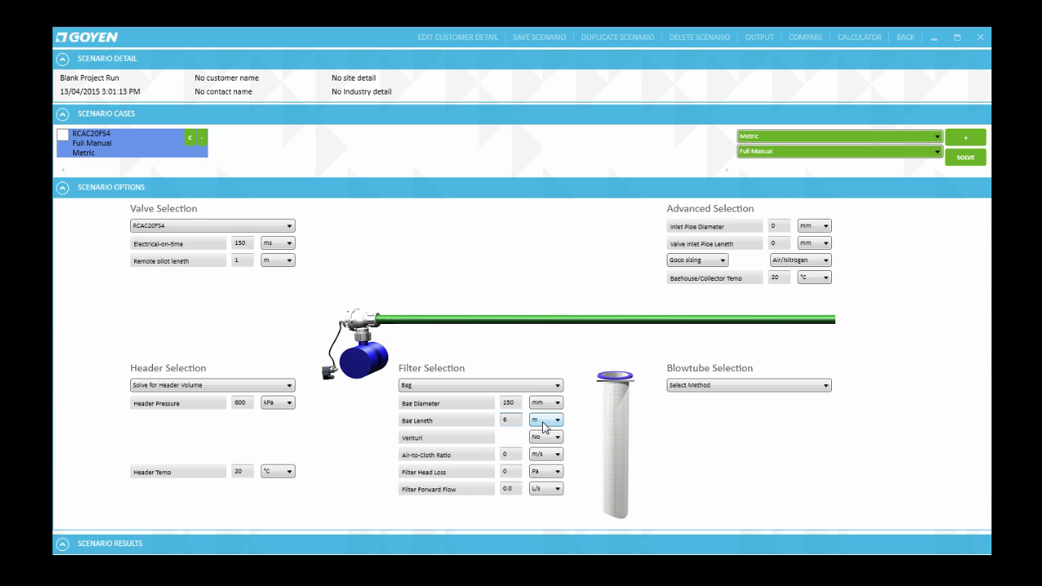
pyautogui.moveTo(553, 420)
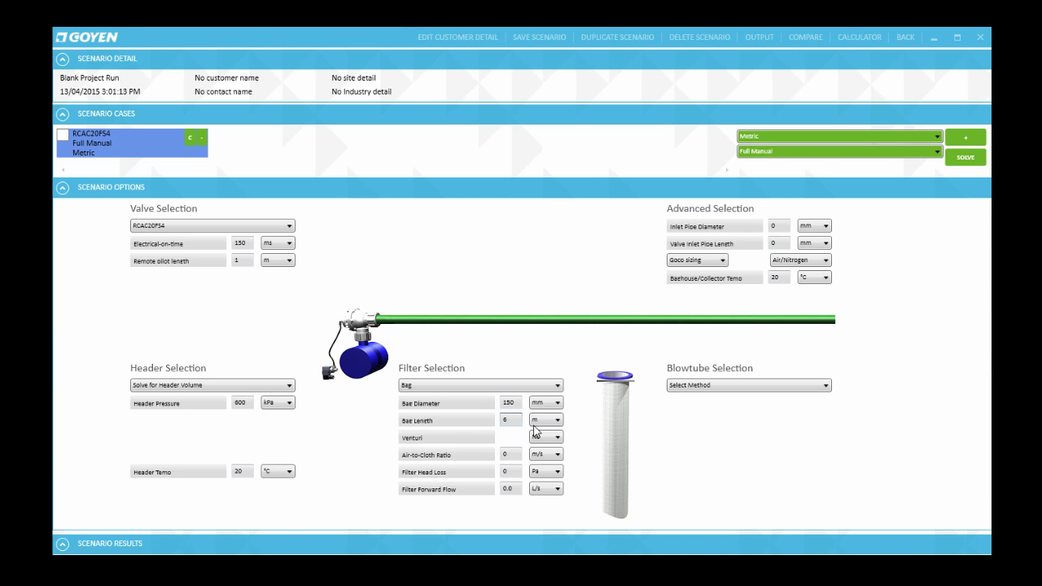
# - Review the bag length units and keep metres
pyautogui.click(543, 420)
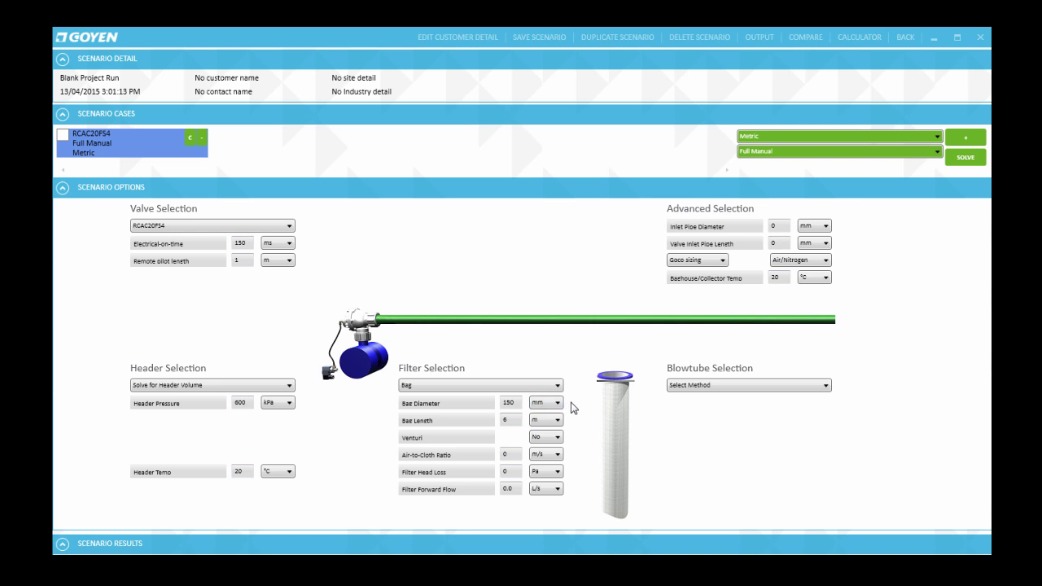
pyautogui.click(558, 420)
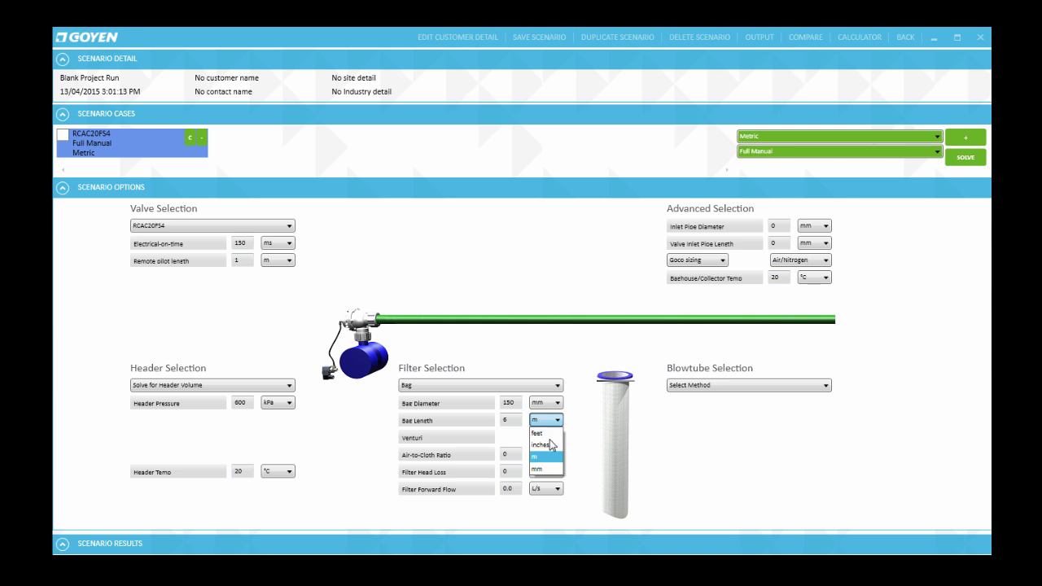
pyautogui.click(534, 456)
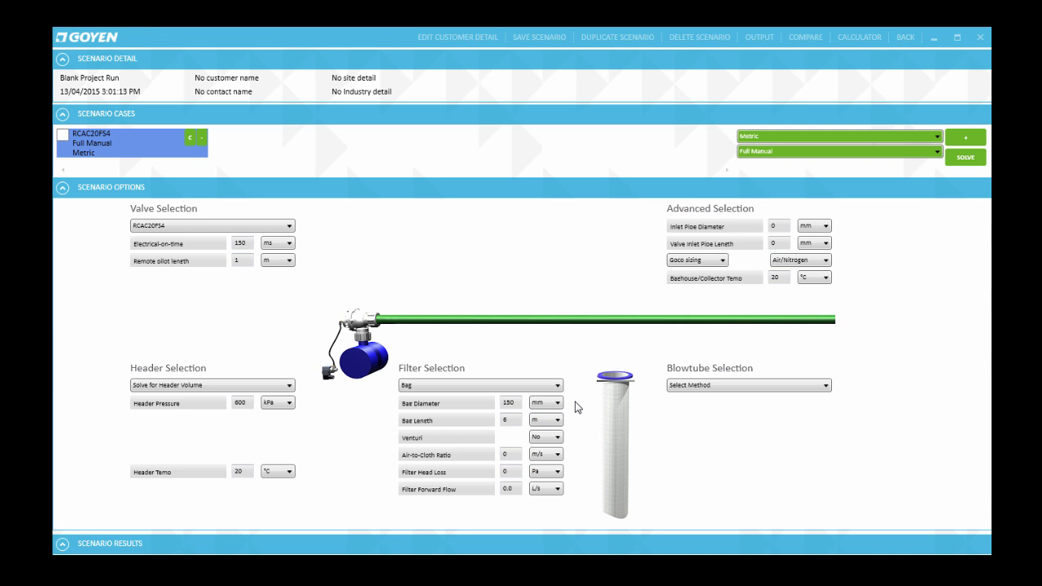
pyautogui.moveTo(583, 411)
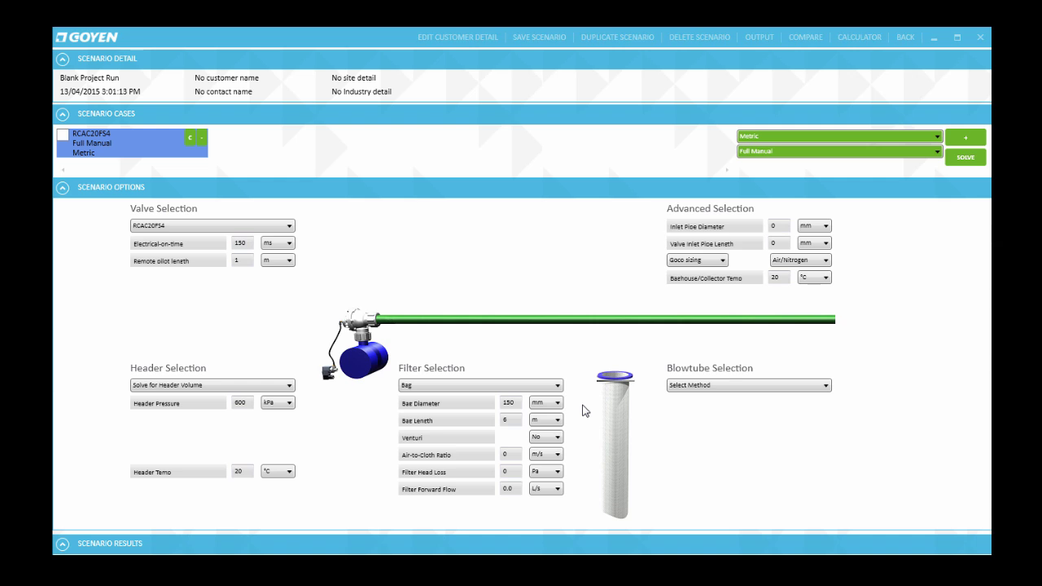
# - Set Venturi to Yes for the bag filter
pyautogui.click(556, 437)
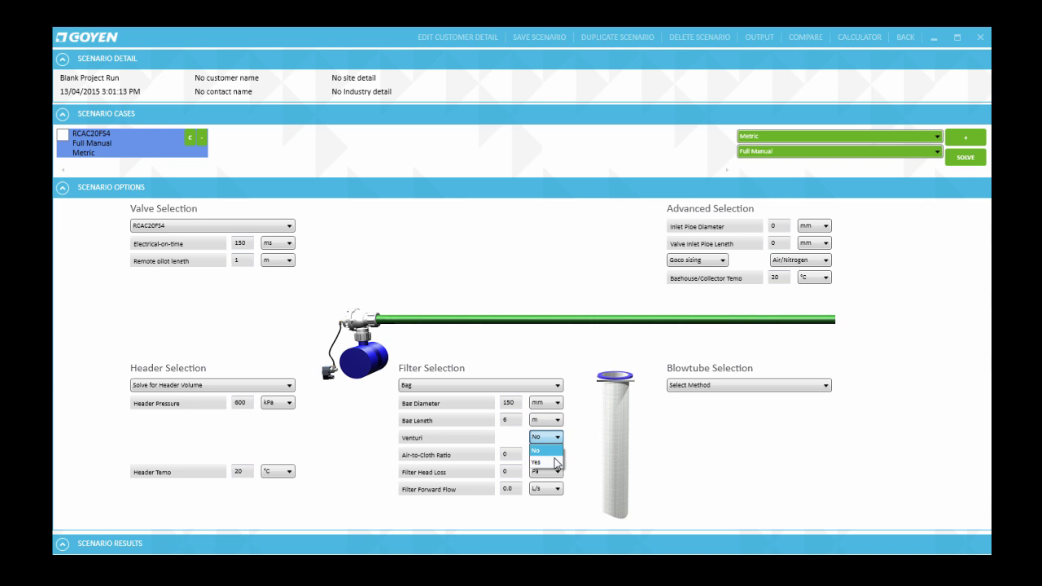
pyautogui.moveTo(541, 462)
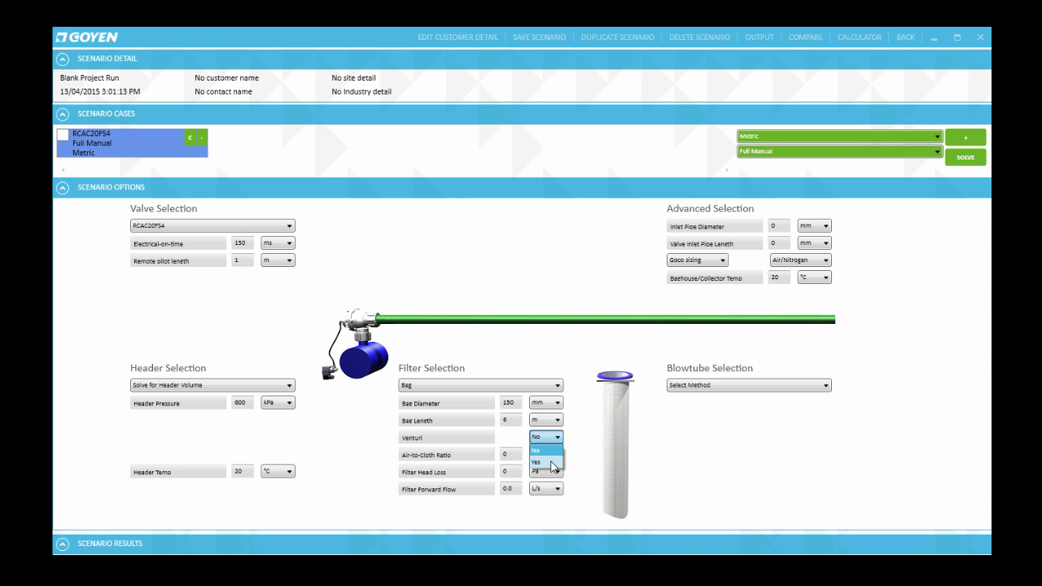
pyautogui.click(536, 462)
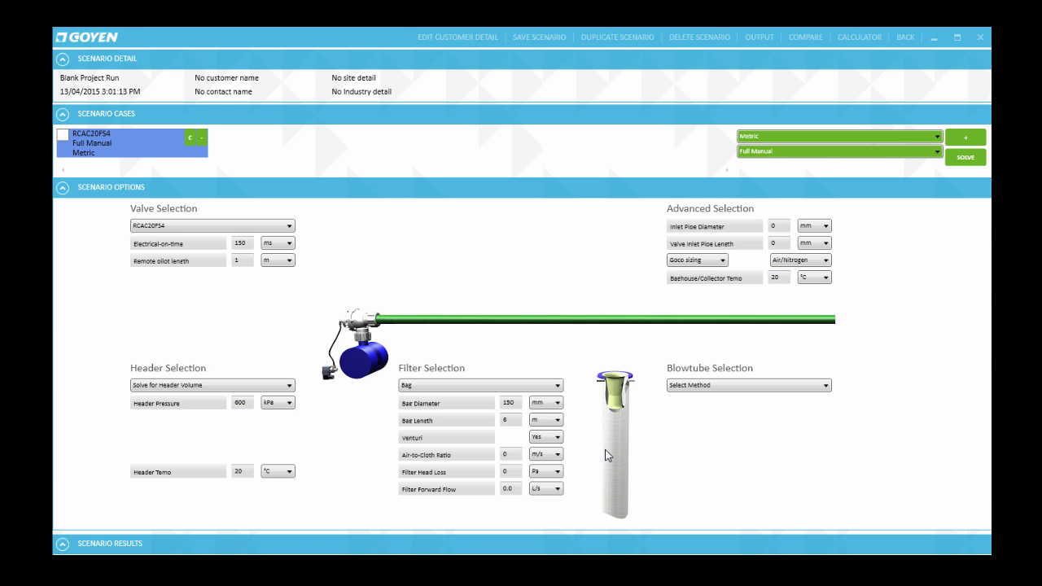
pyautogui.moveTo(637, 443)
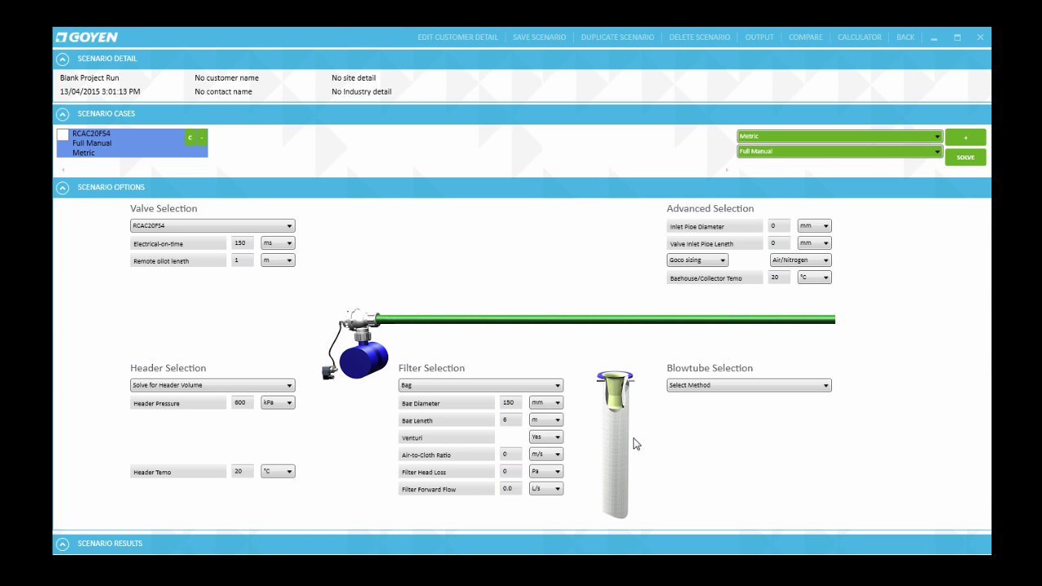
pyautogui.moveTo(594, 438)
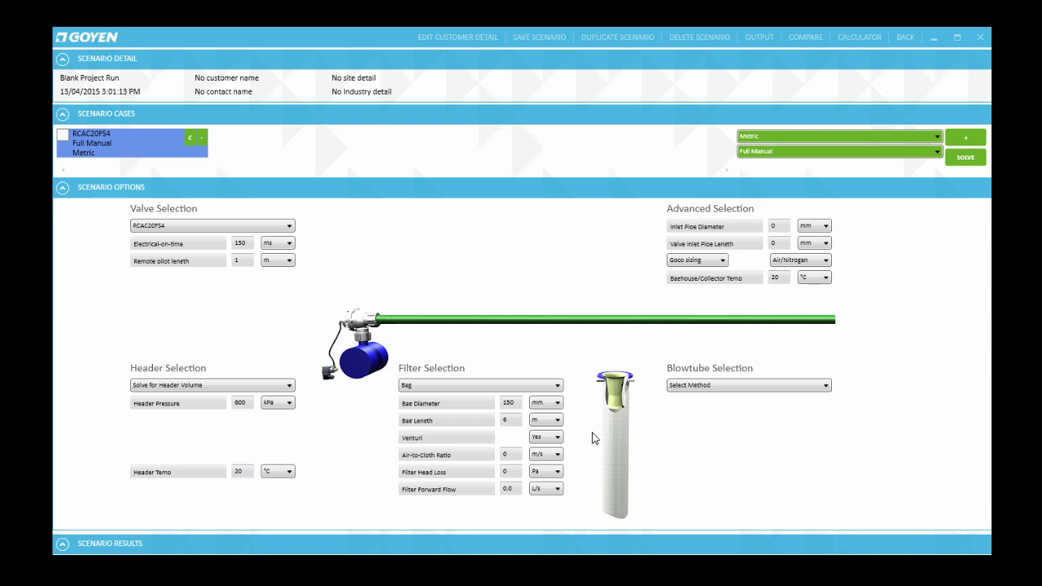
pyautogui.moveTo(631, 497)
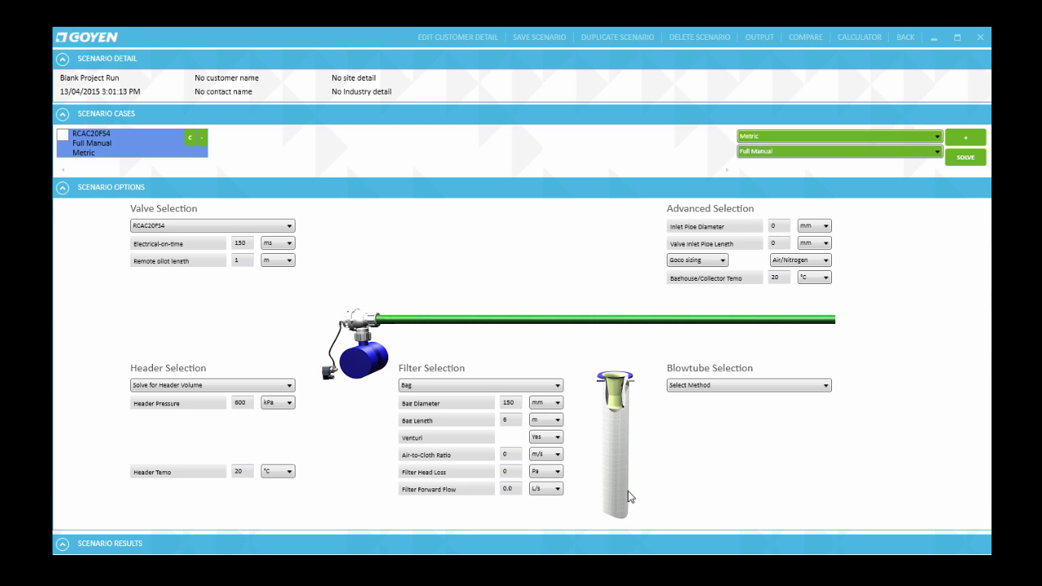
pyautogui.moveTo(631, 392)
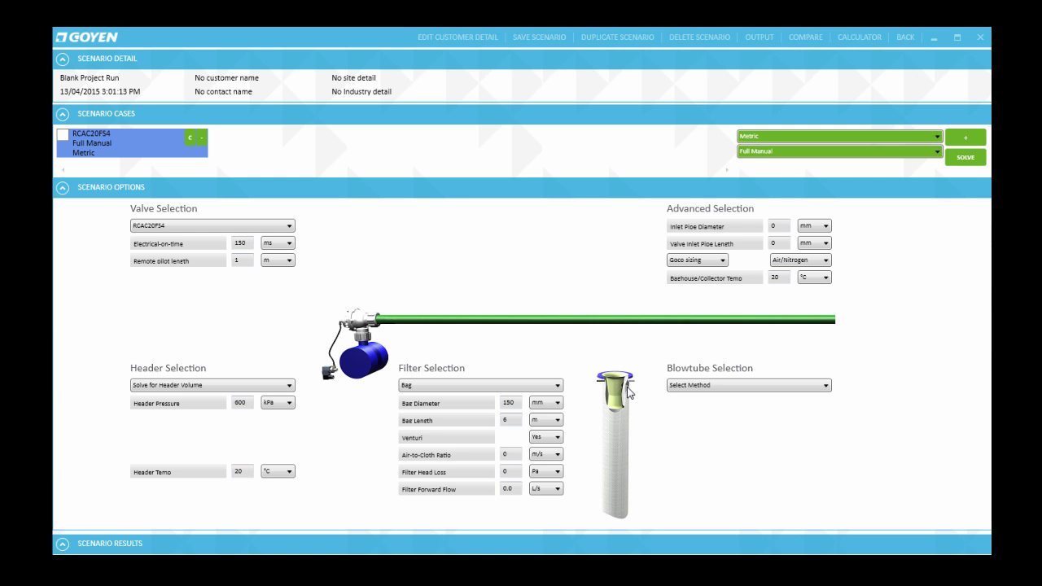
pyautogui.moveTo(592, 367)
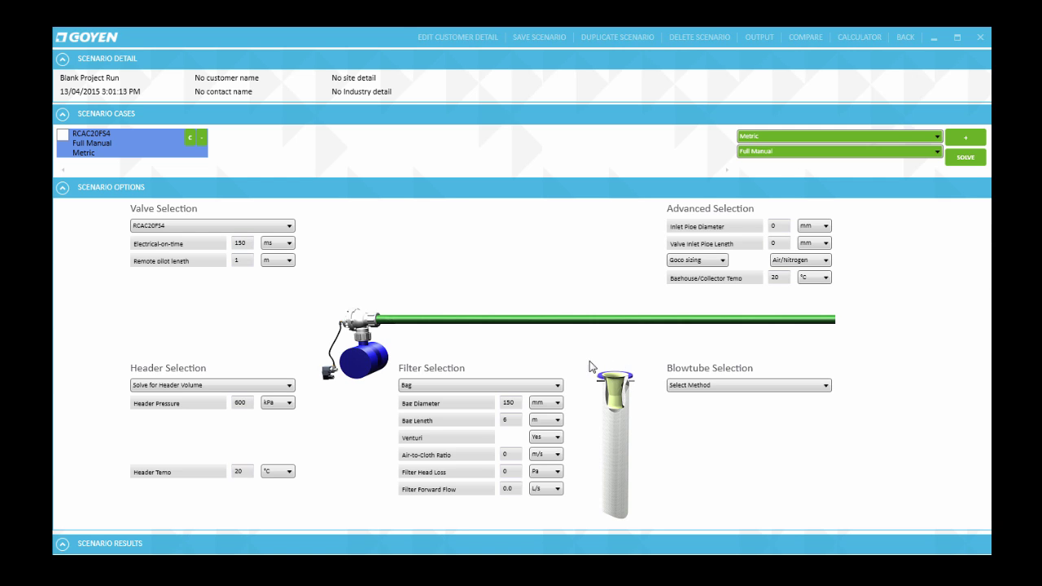
pyautogui.moveTo(619, 374)
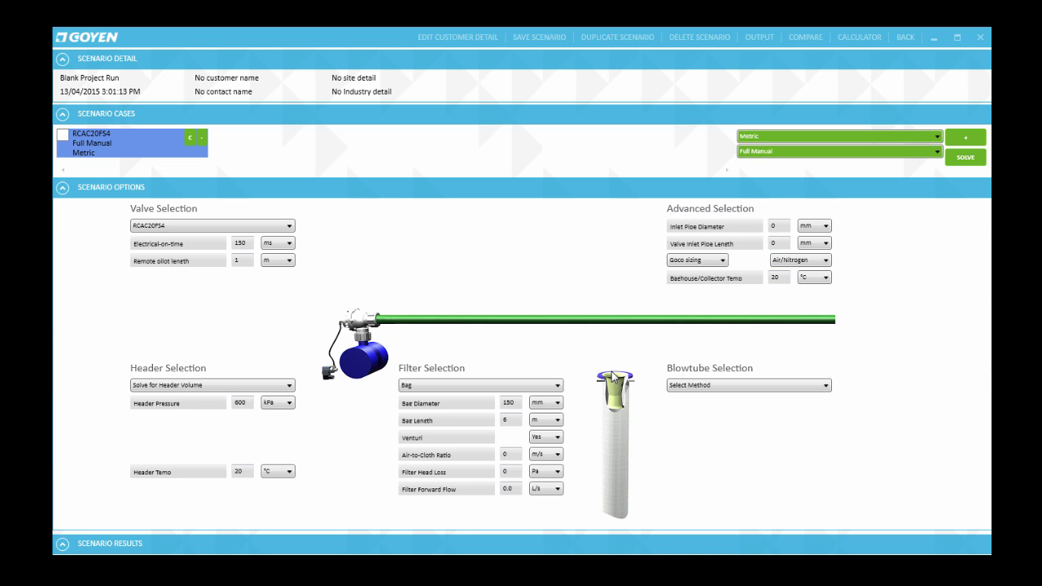
# - Enter an air-to-cloth ratio of 0.025 and check its m/s unit
pyautogui.click(509, 454)
pyautogui.write('.025')
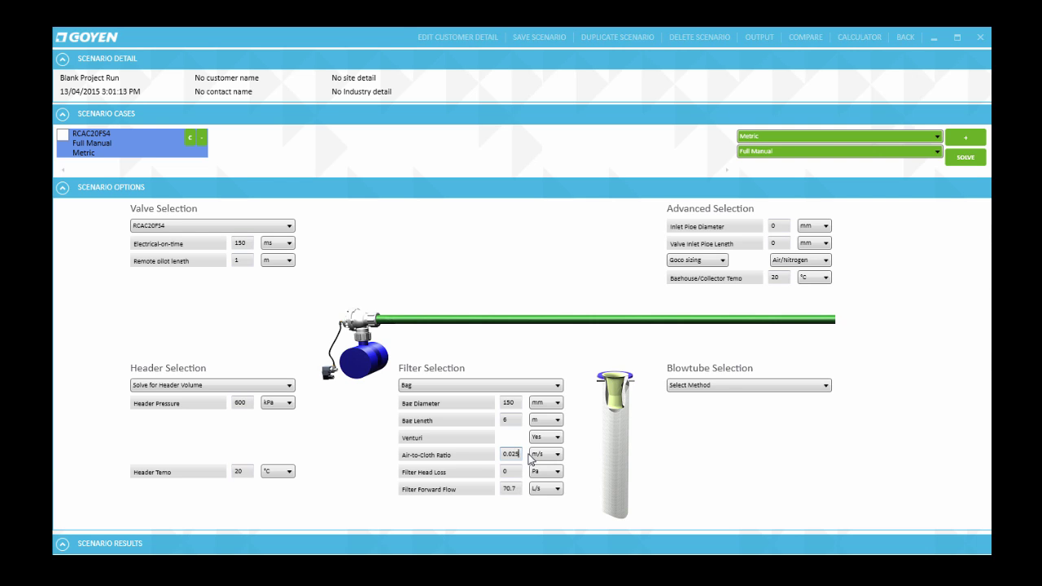
pyautogui.click(546, 455)
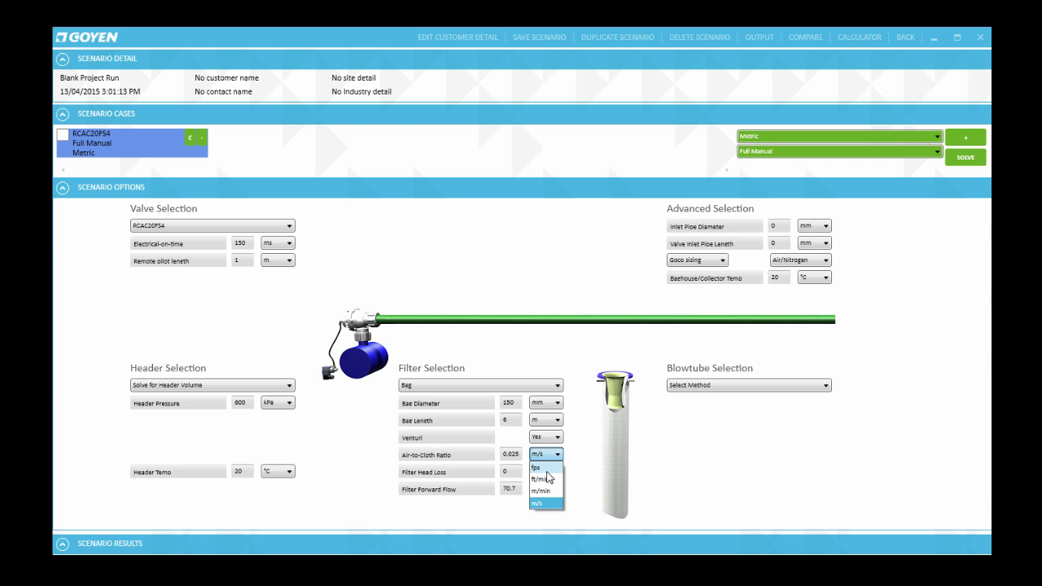
pyautogui.moveTo(539, 479)
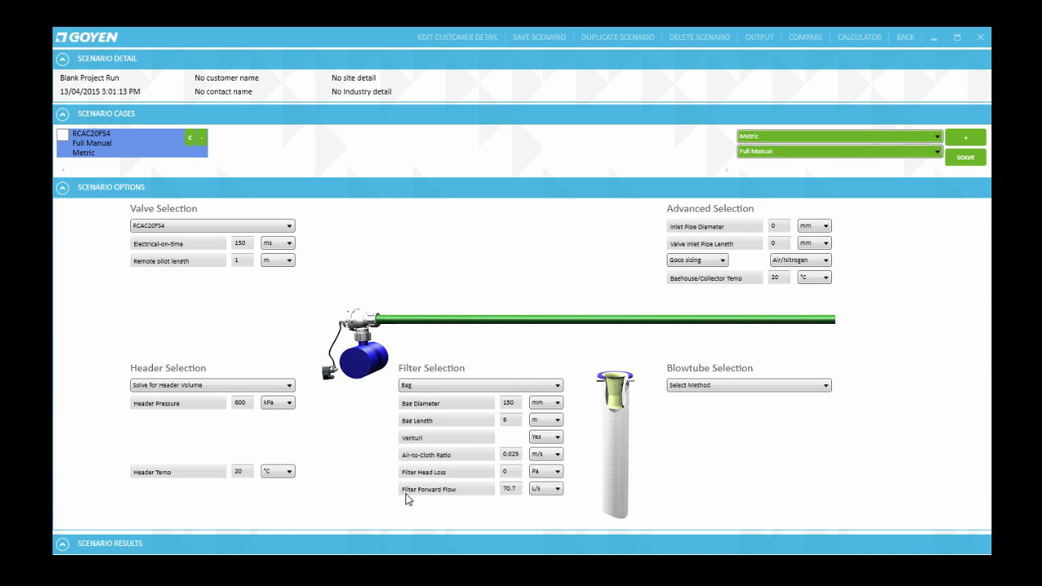
pyautogui.moveTo(560, 399)
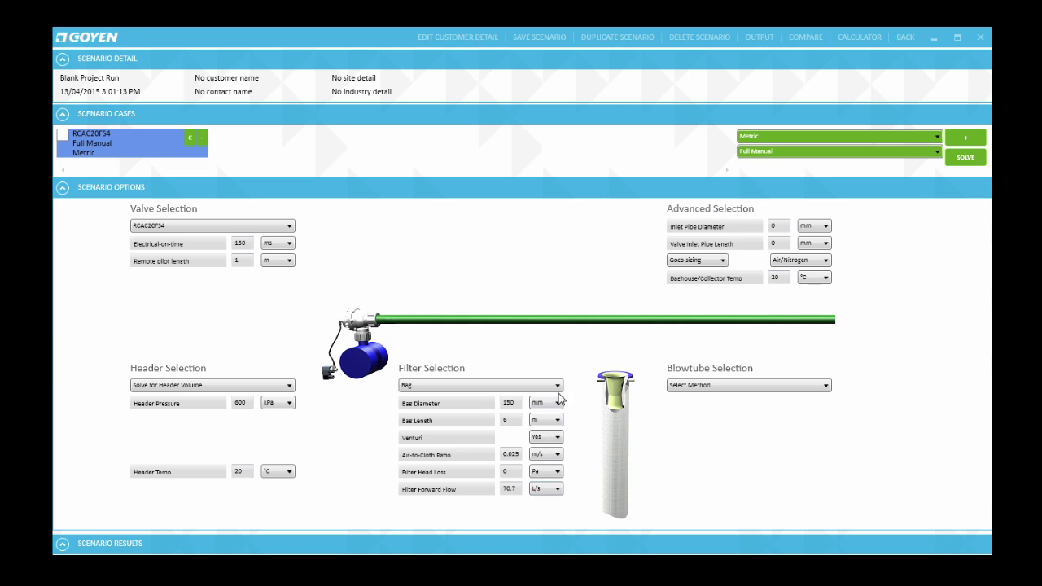
pyautogui.moveTo(567, 486)
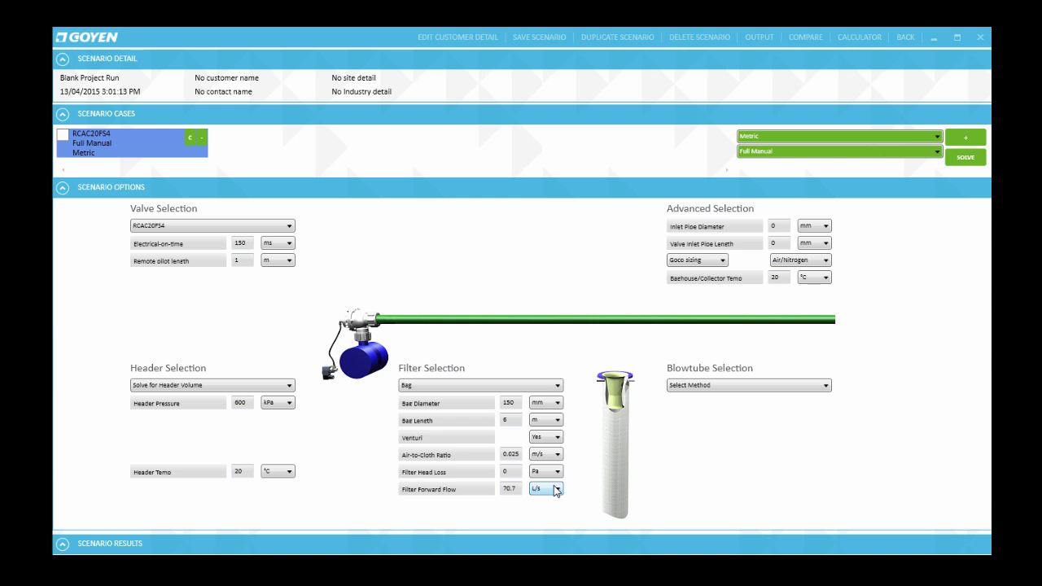
pyautogui.click(556, 489)
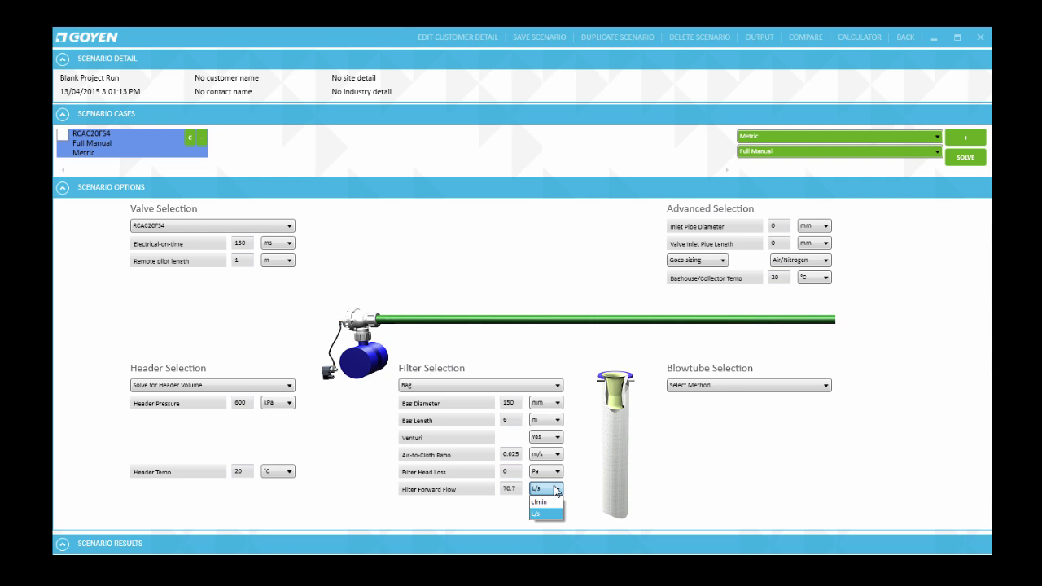
pyautogui.click(537, 513)
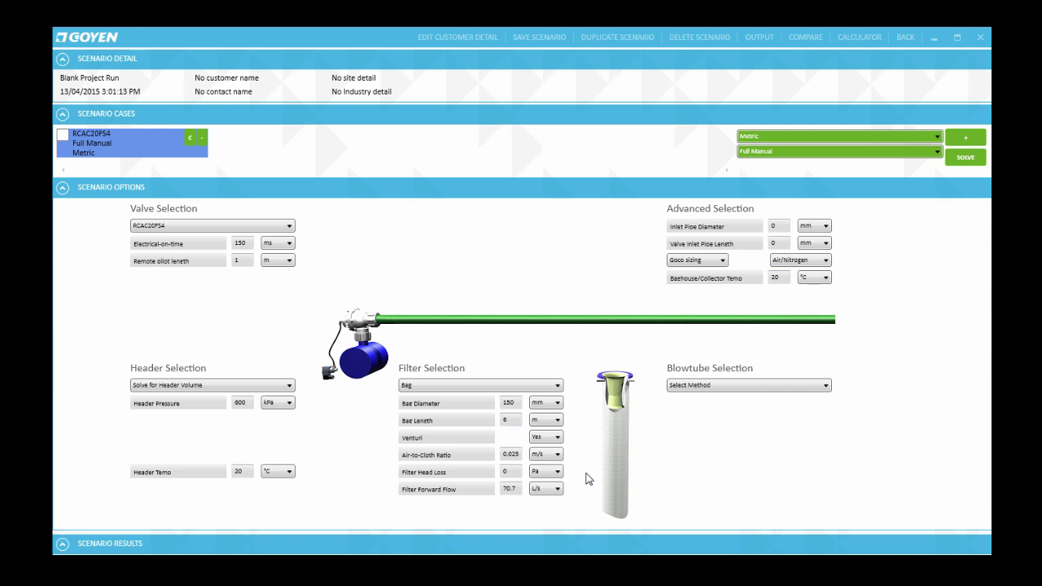
pyautogui.moveTo(593, 472)
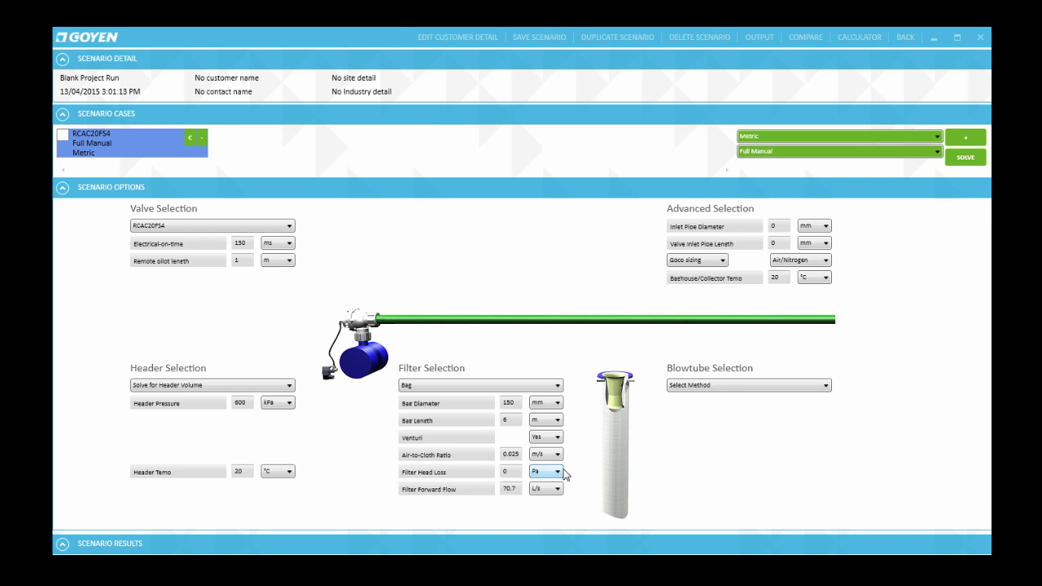
pyautogui.moveTo(548, 472)
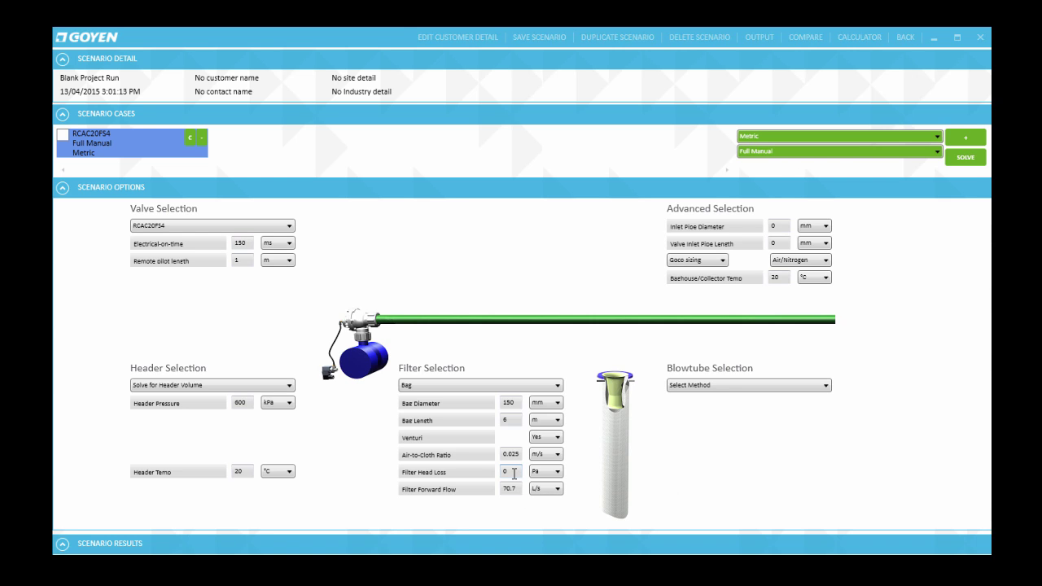
pyautogui.moveTo(412, 499)
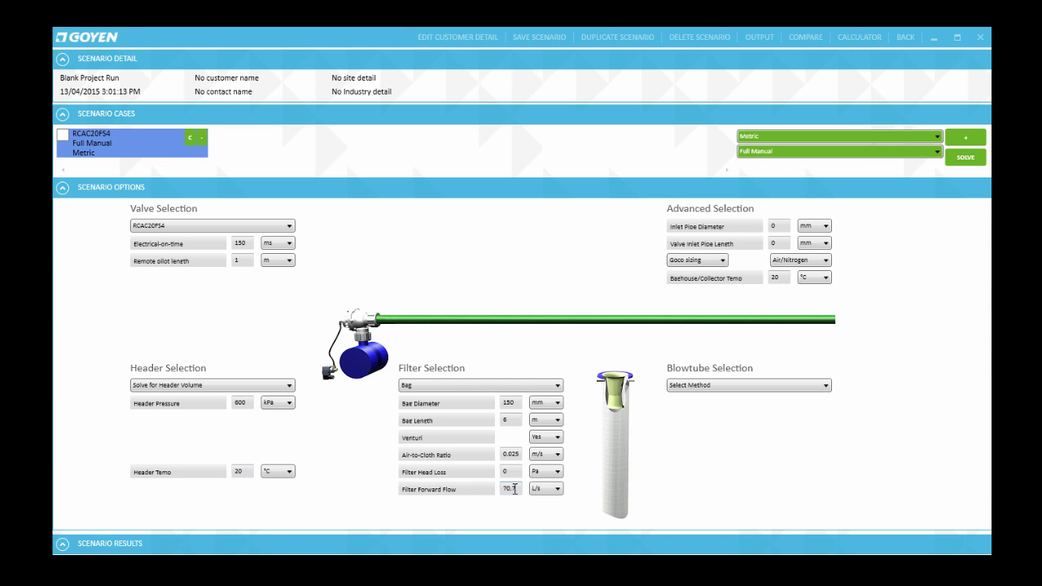
pyautogui.click(508, 472)
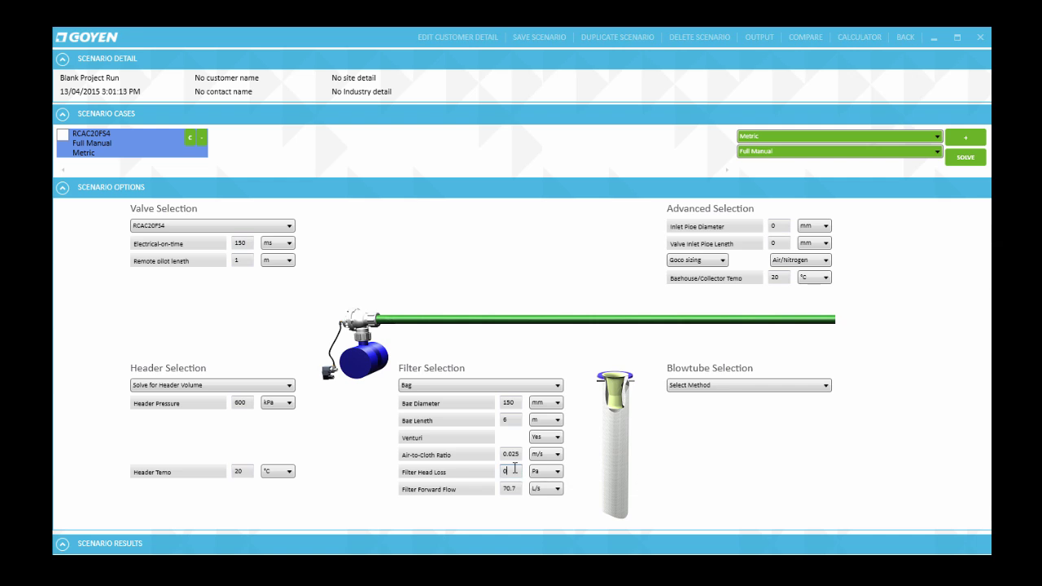